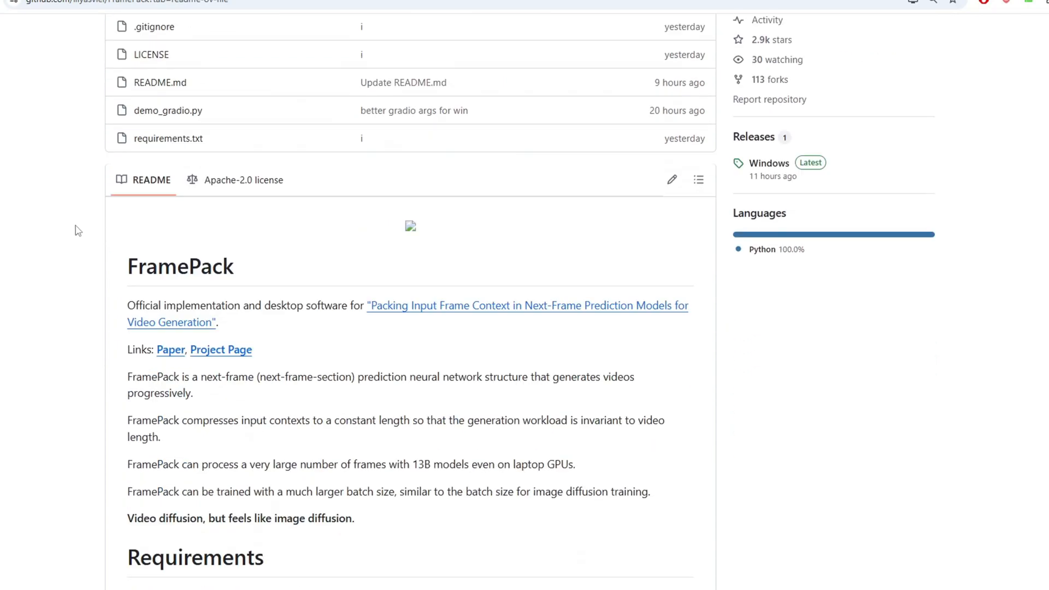
- Read through the FramePack README, then bring it back to the front after the server starts
{"action": "scroll", "scroll_direction": "down", "scroll_amount": 3}
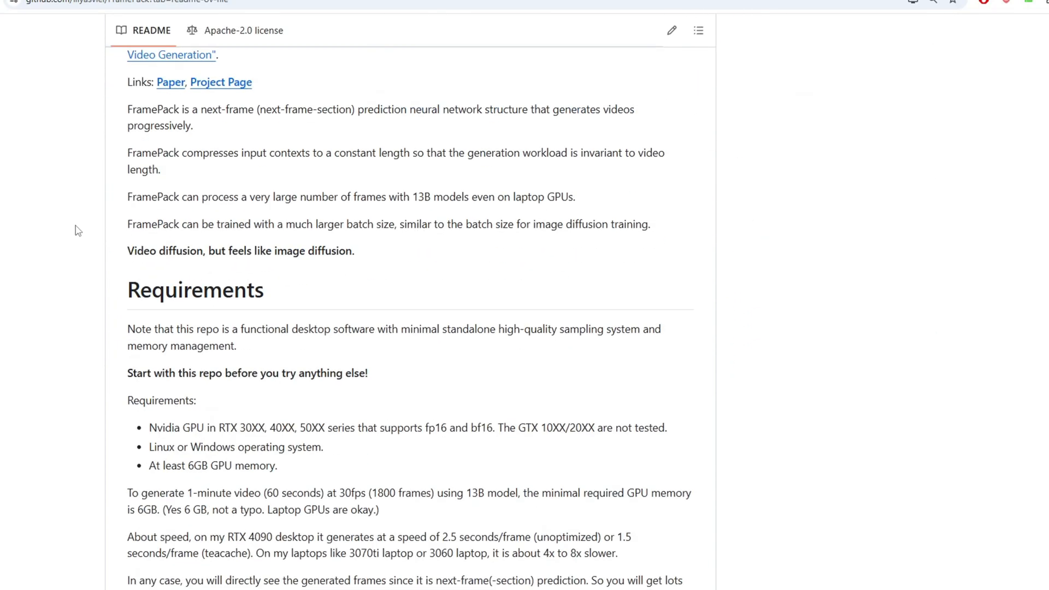
{"action": "scroll", "scroll_direction": "down", "scroll_amount": 3}
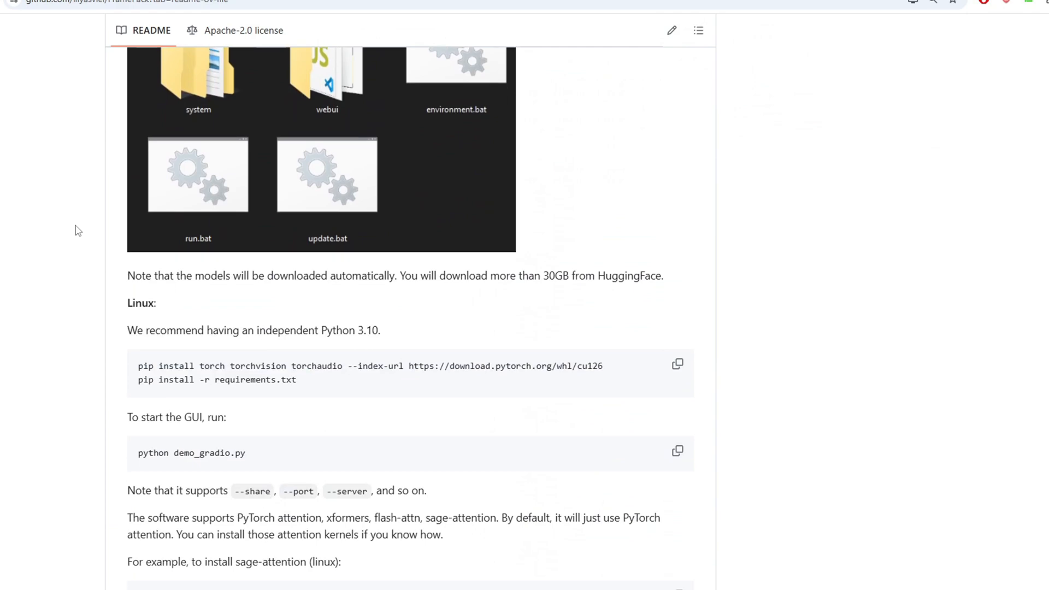
{"action": "scroll", "scroll_direction": "up", "scroll_amount": 3}
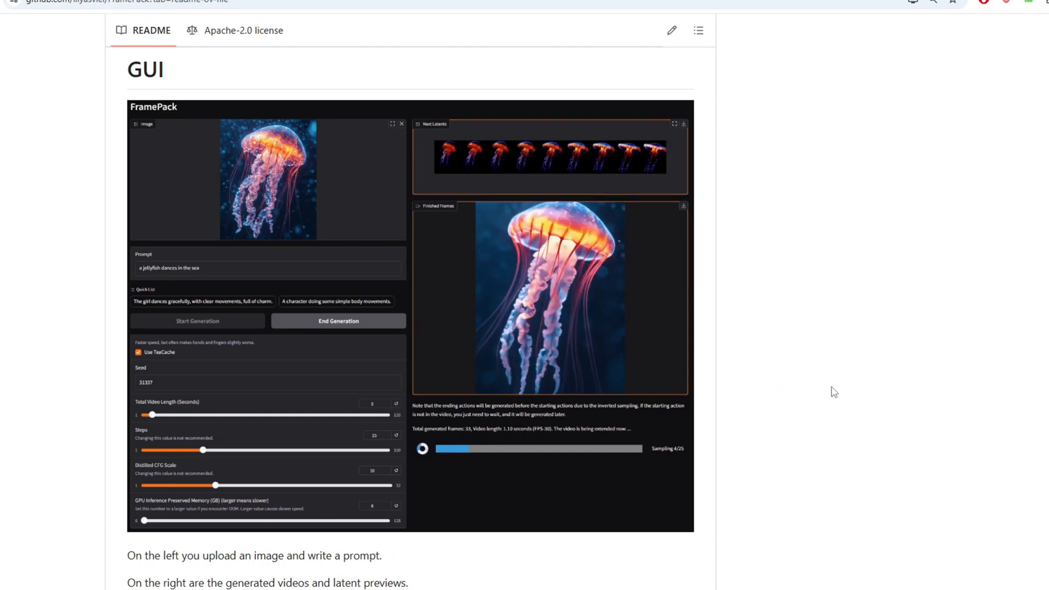
{"action": "mouse_move", "coordinate": [850, 397]}
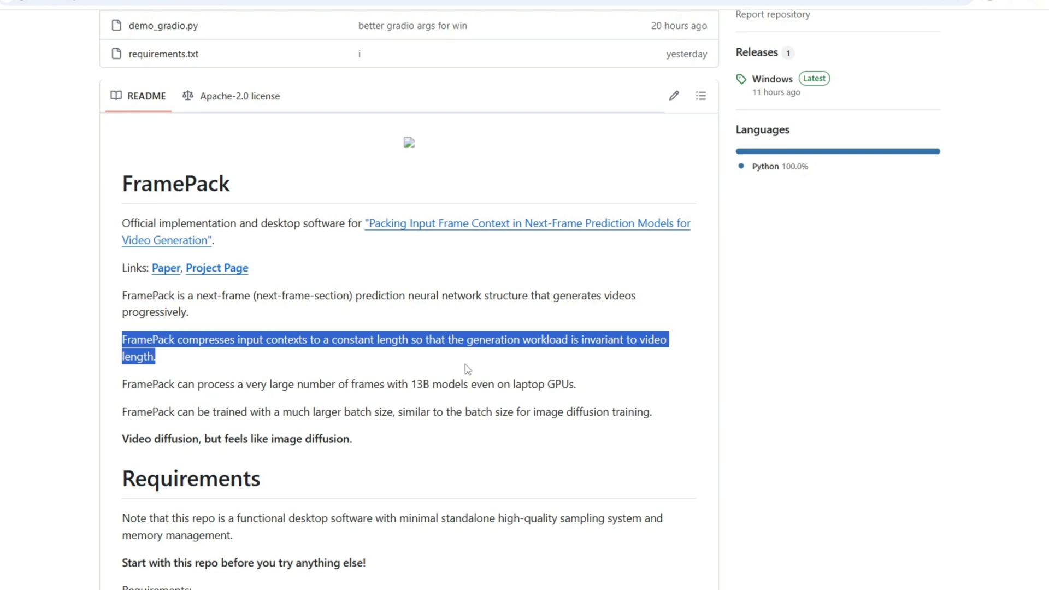
{"action": "left_click", "coordinate": [468, 369]}
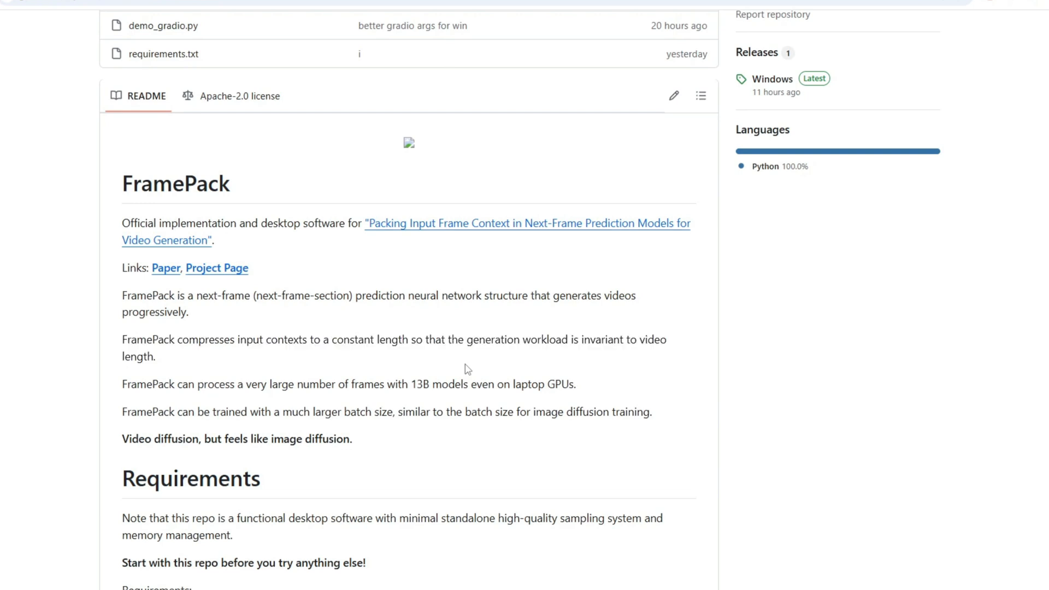
{"action": "scroll", "scroll_direction": "down", "scroll_amount": 3}
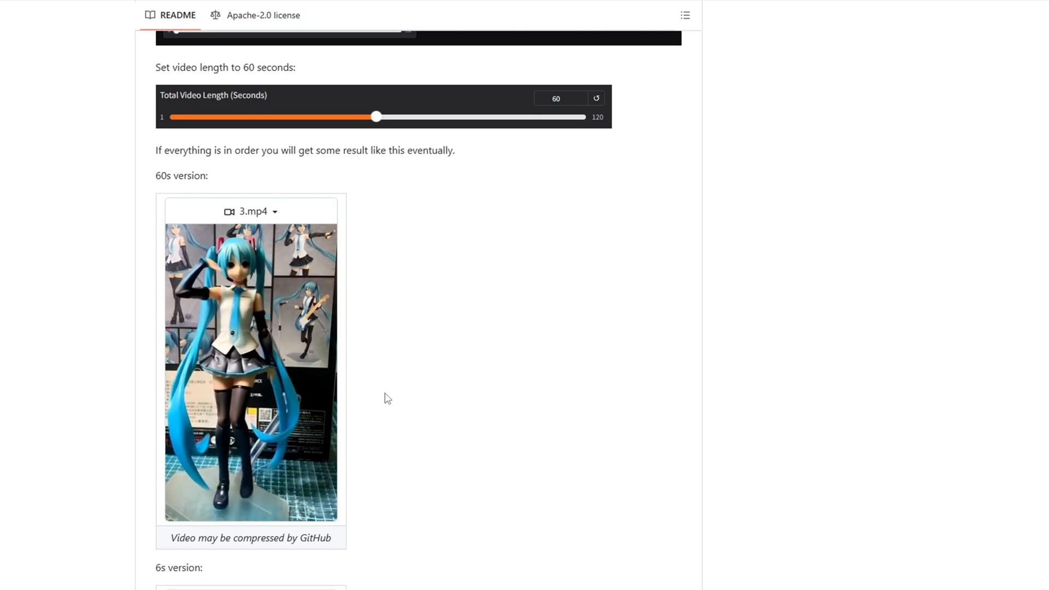
{"action": "scroll", "scroll_direction": "up", "scroll_amount": 3}
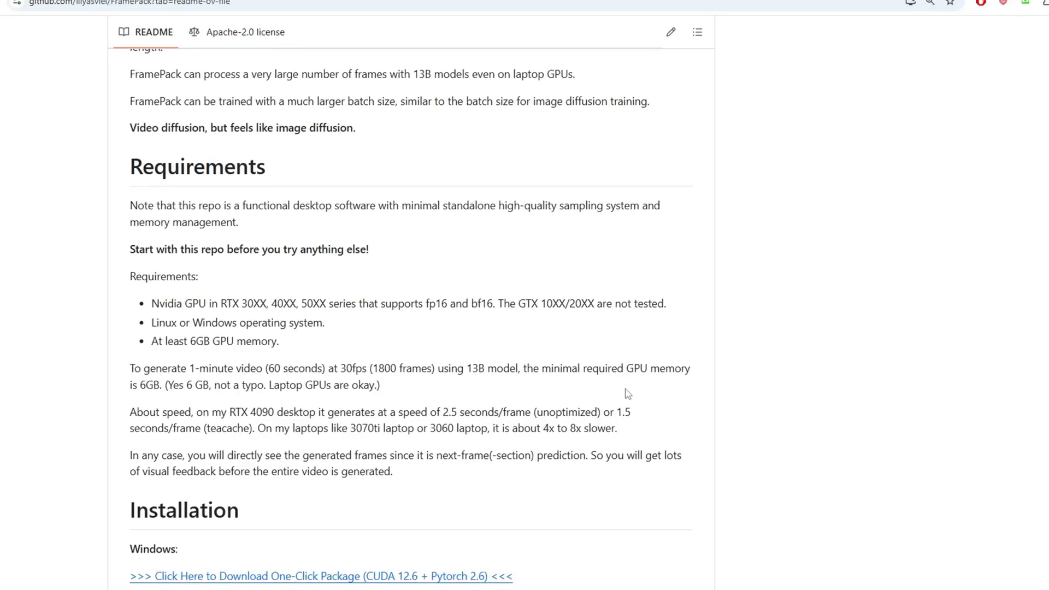
{"action": "mouse_move", "coordinate": [241, 399]}
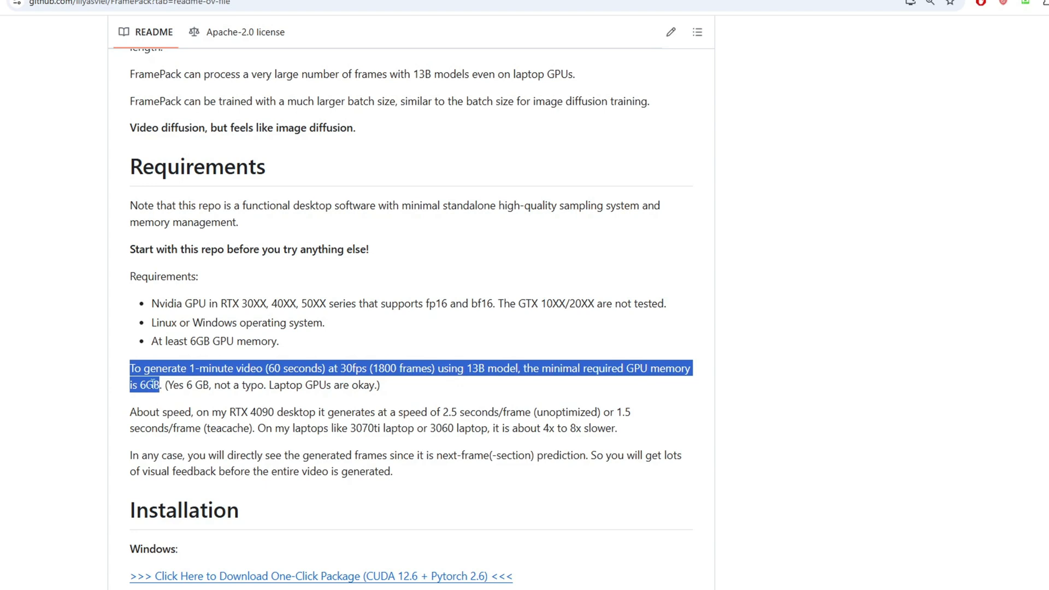
{"action": "scroll", "scroll_direction": "up", "scroll_amount": 3}
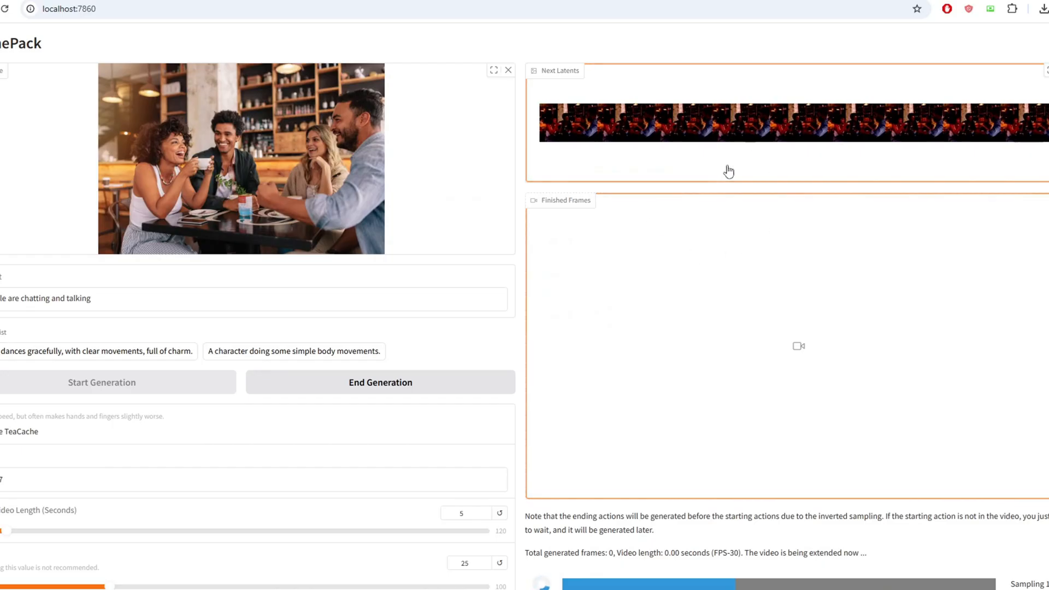
{"action": "mouse_move", "coordinate": [760, 137]}
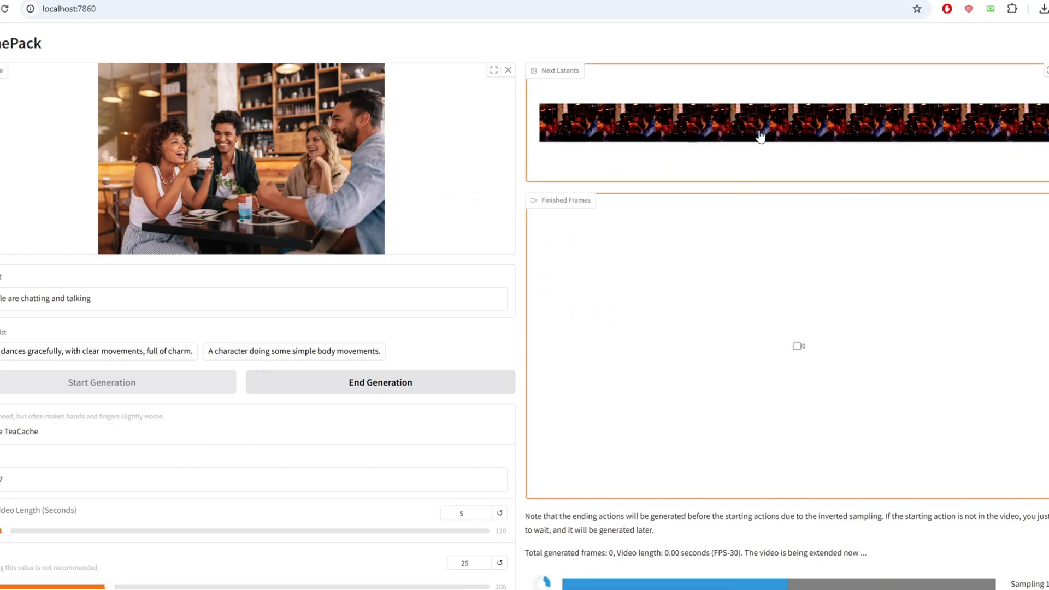
{"action": "mouse_move", "coordinate": [905, 147]}
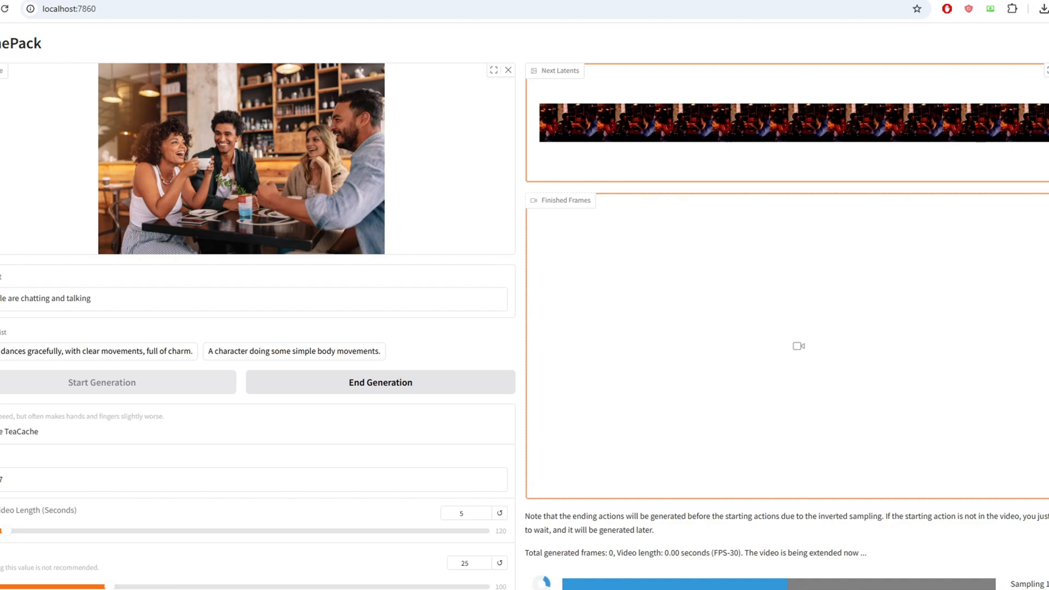
{"action": "mouse_move", "coordinate": [802, 477]}
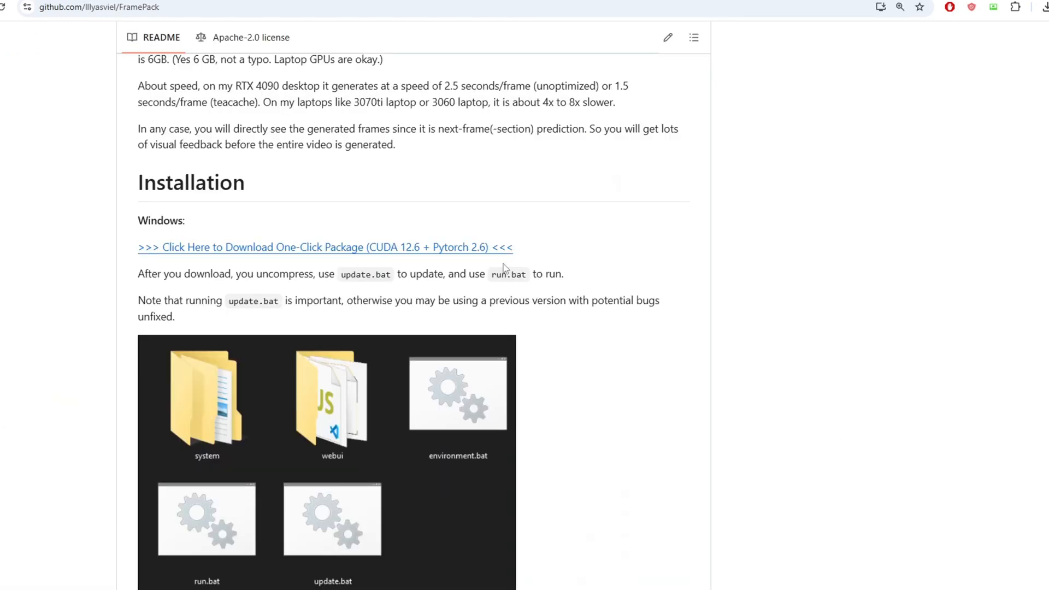
{"action": "mouse_move", "coordinate": [392, 260]}
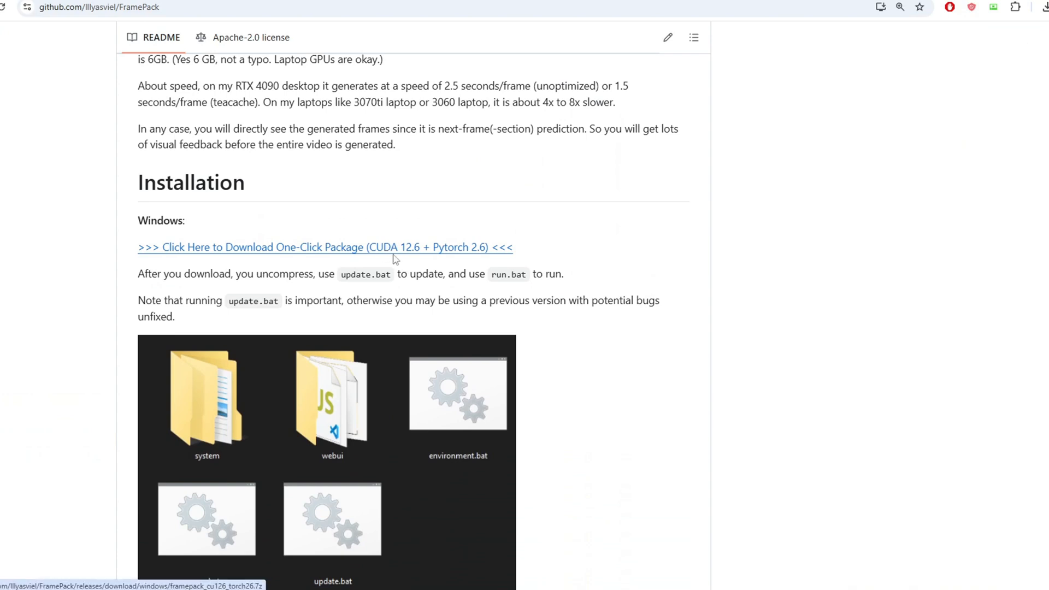
{"action": "mouse_move", "coordinate": [344, 274]}
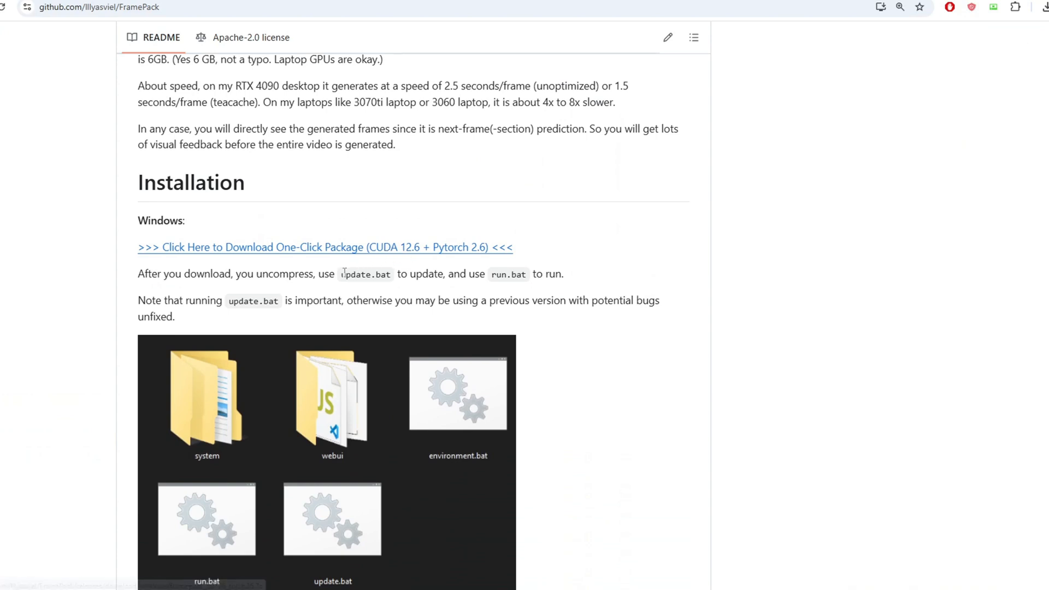
{"action": "mouse_move", "coordinate": [491, 292]}
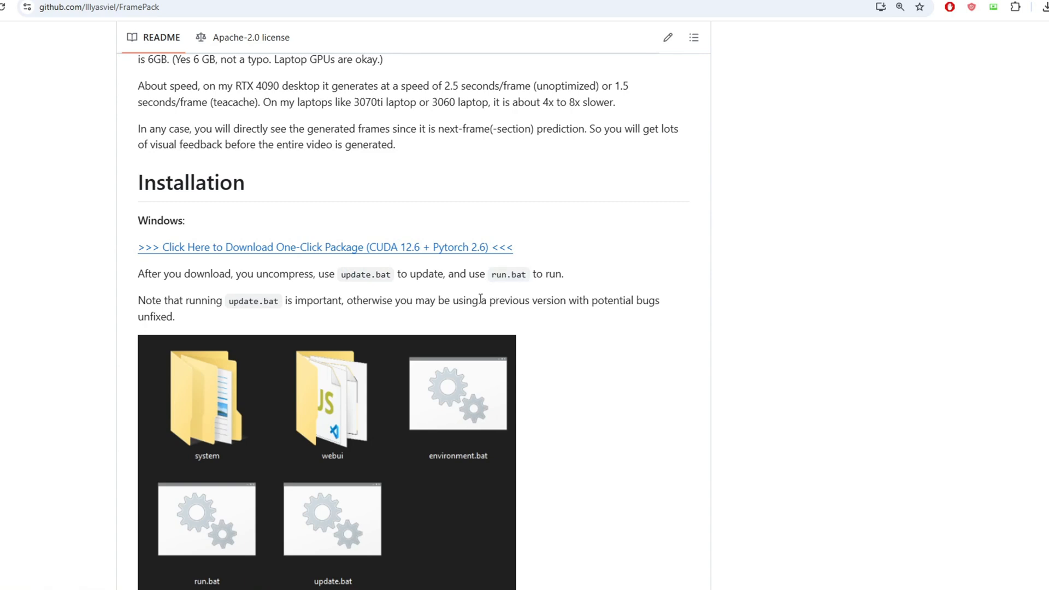
{"action": "scroll", "scroll_direction": "down", "scroll_amount": 3}
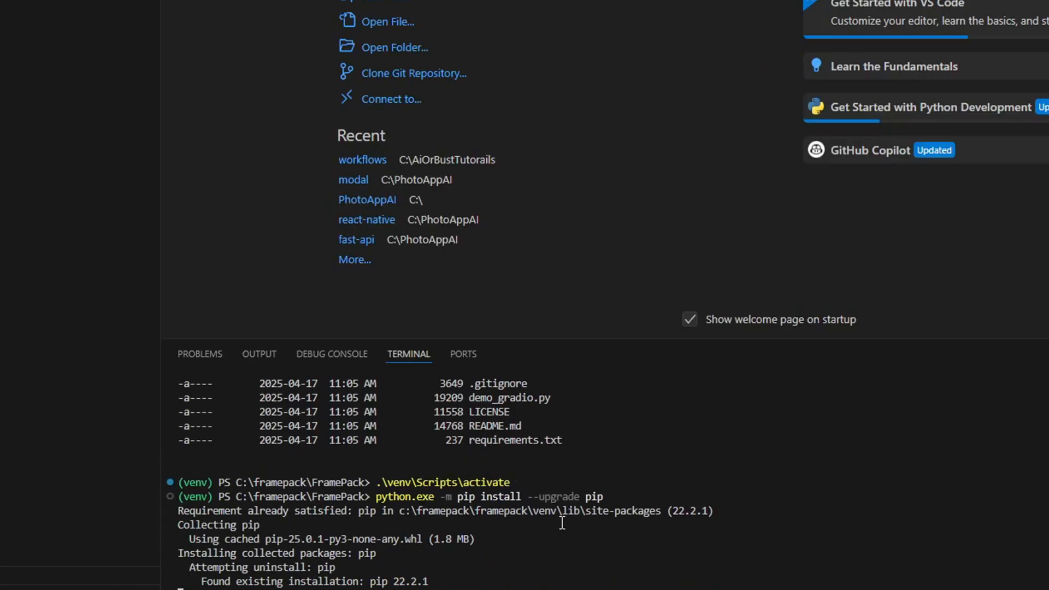
{"action": "scroll", "scroll_direction": "down", "scroll_amount": 3}
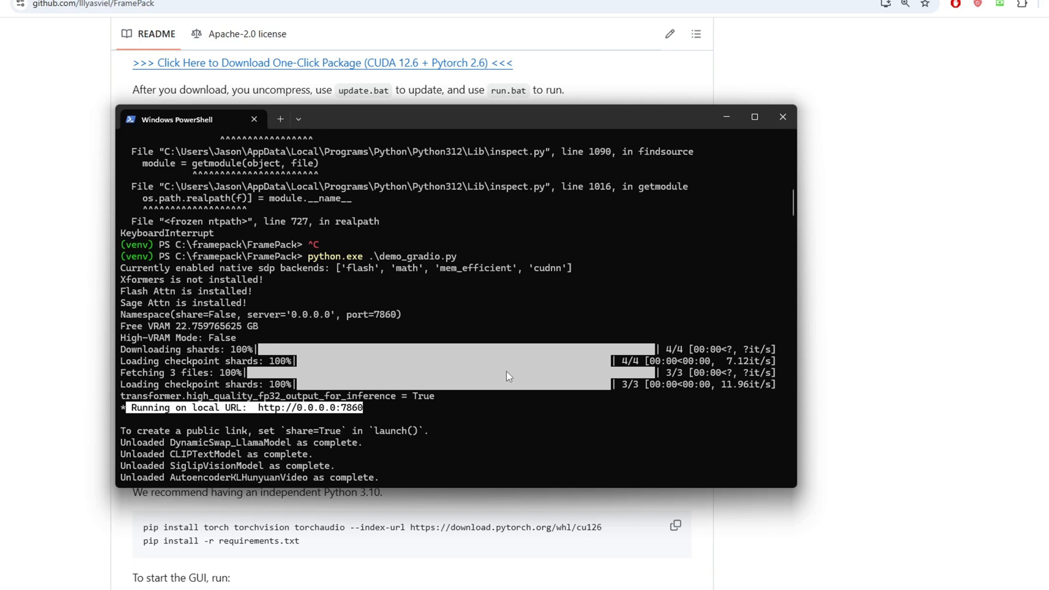
{"action": "mouse_move", "coordinate": [521, 359]}
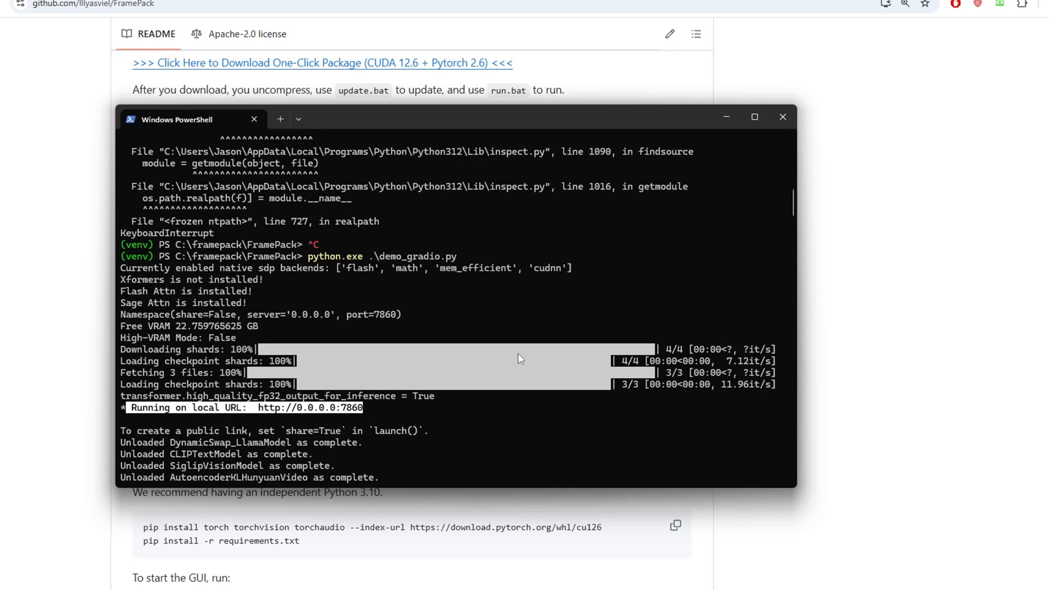
{"action": "left_click", "coordinate": [782, 117]}
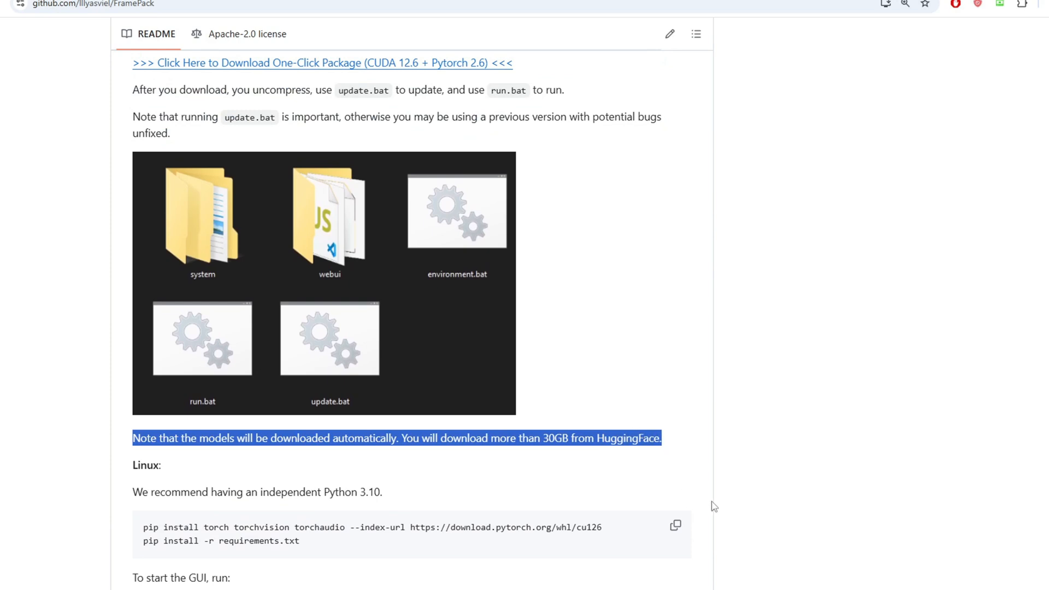
{"action": "mouse_move", "coordinate": [718, 587]}
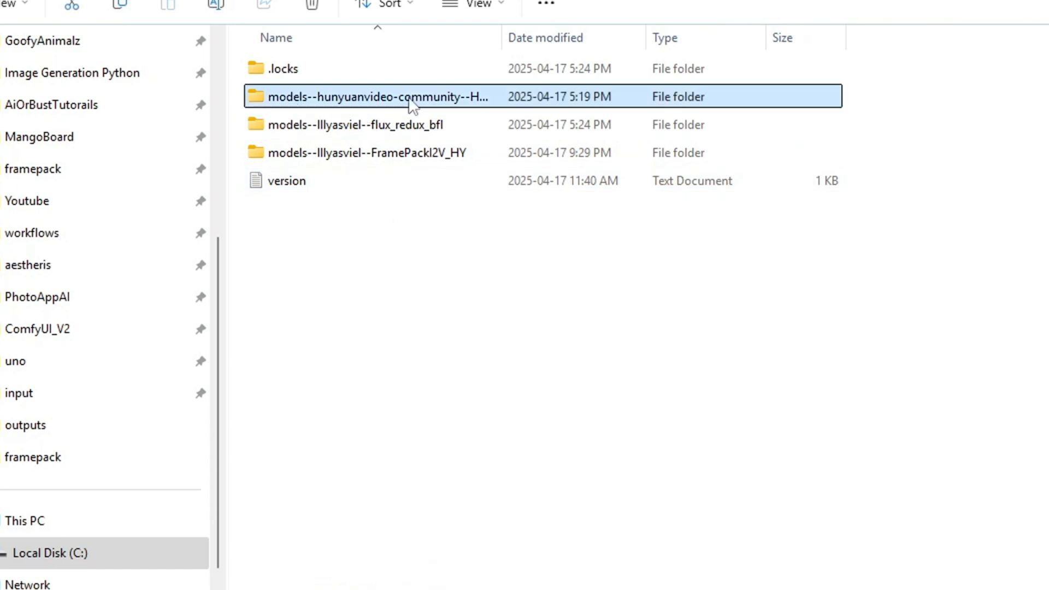
- Right-click the downloaded hunyuanvideo model folder in the HuggingFace cache to inspect it
{"action": "right_click", "coordinate": [412, 97]}
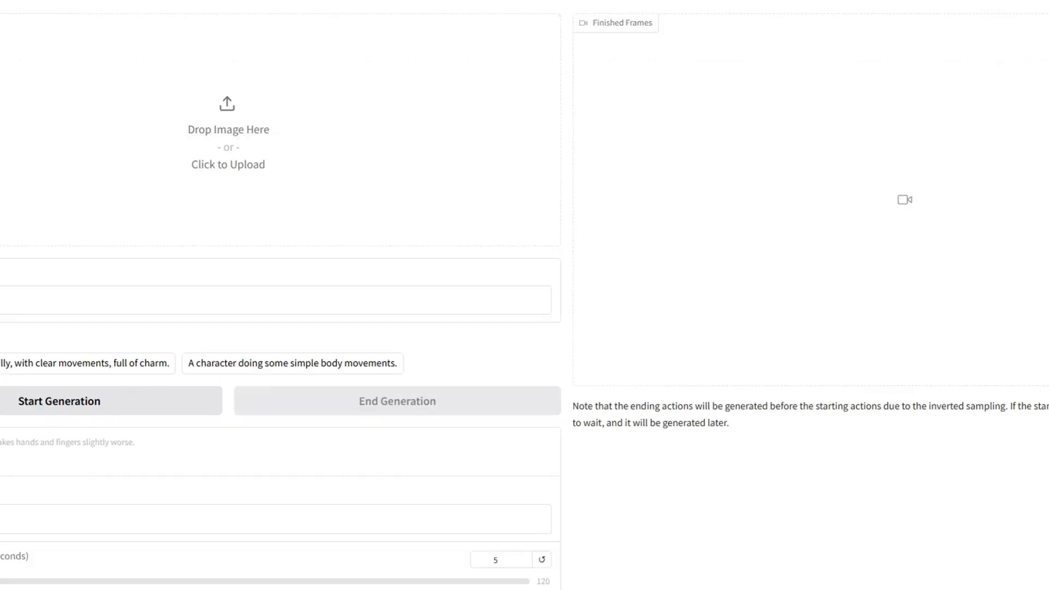
{"action": "double_click", "coordinate": [67, 442]}
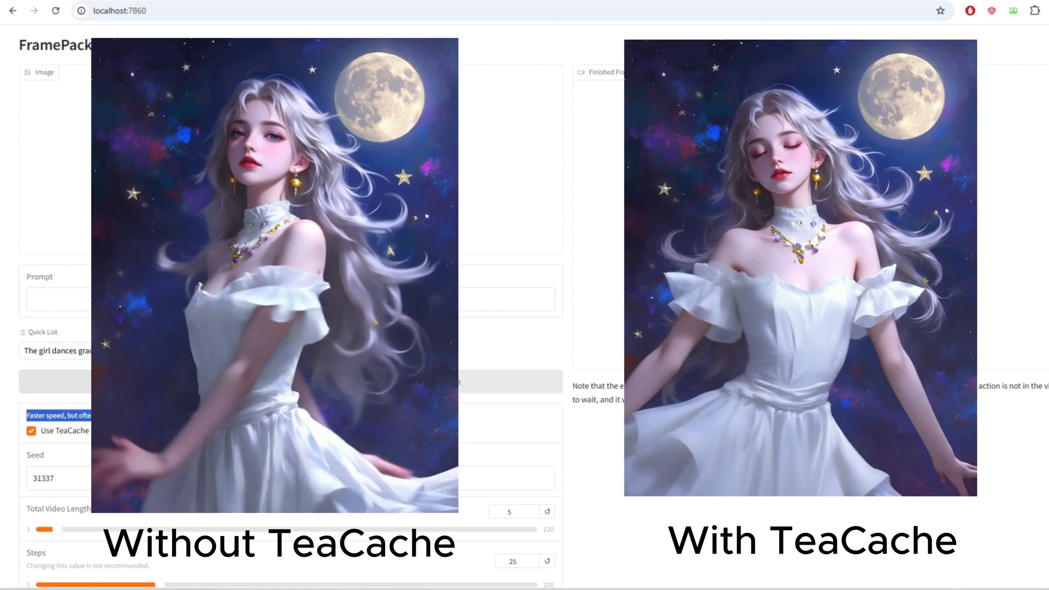
{"action": "scroll", "scroll_direction": "down", "scroll_amount": 3}
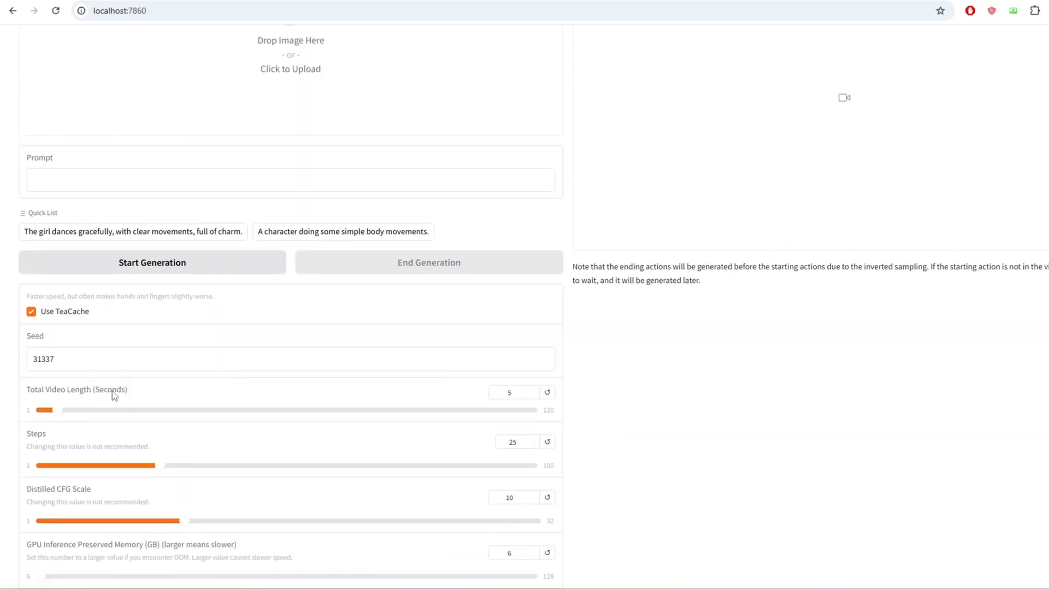
{"action": "mouse_move", "coordinate": [87, 422]}
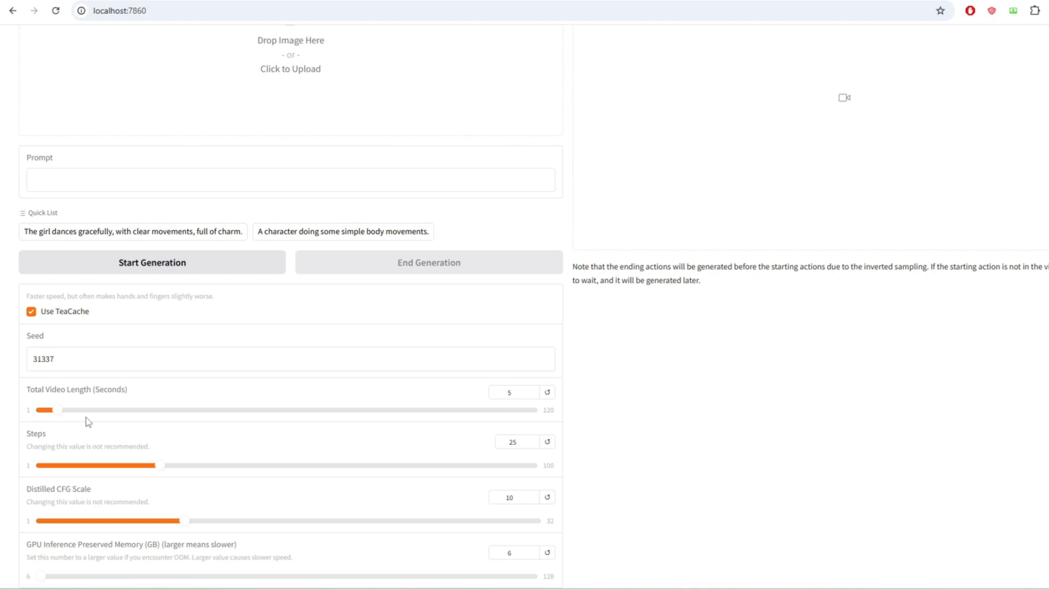
{"action": "mouse_move", "coordinate": [66, 443]}
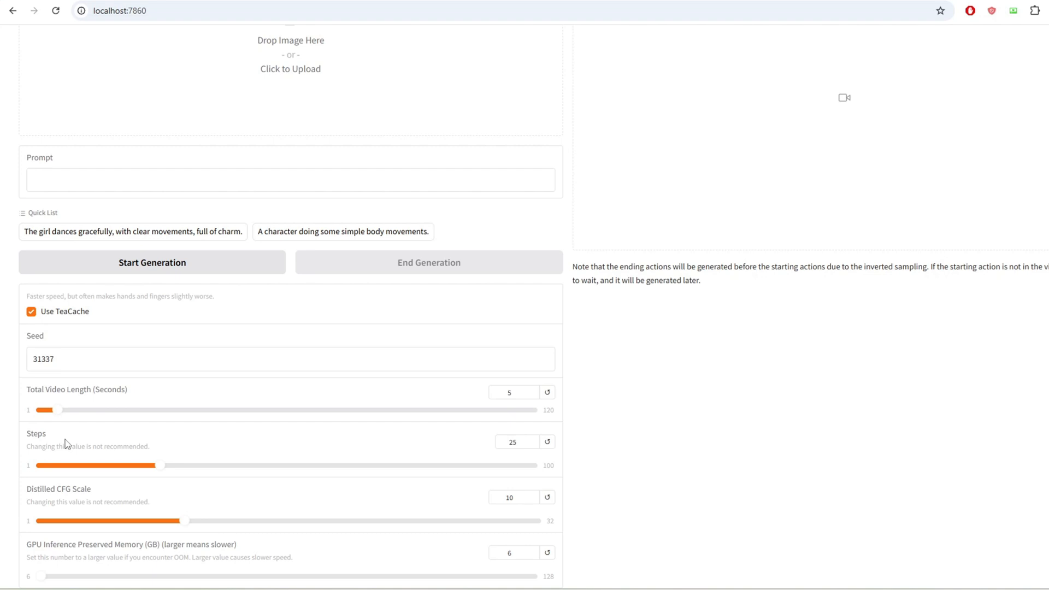
{"action": "double_click", "coordinate": [110, 446]}
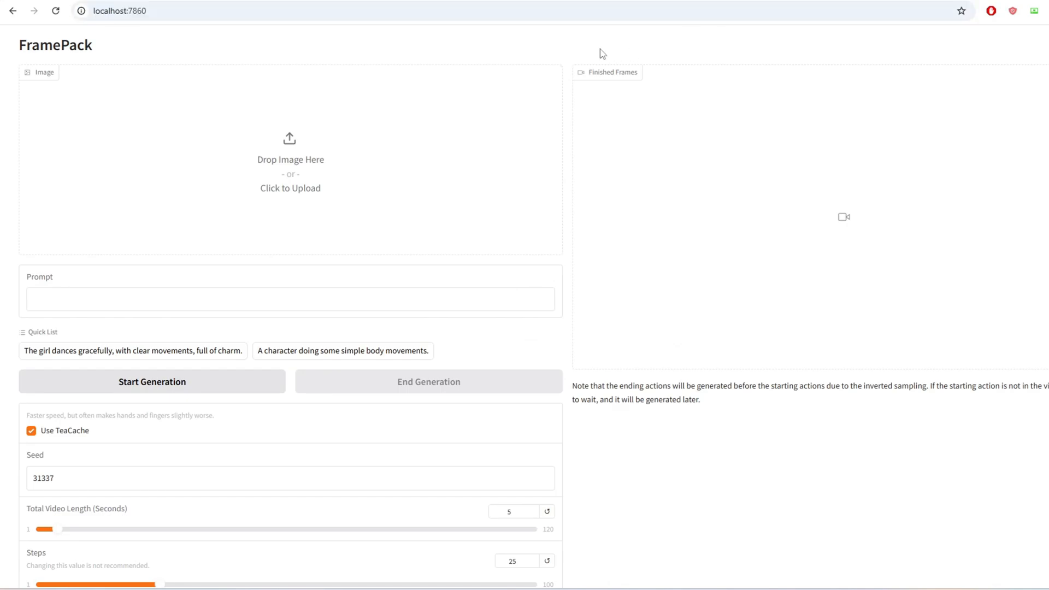
- Upload the denim-jacket girl photo into FramePack's Image slot
{"action": "left_click", "coordinate": [290, 161]}
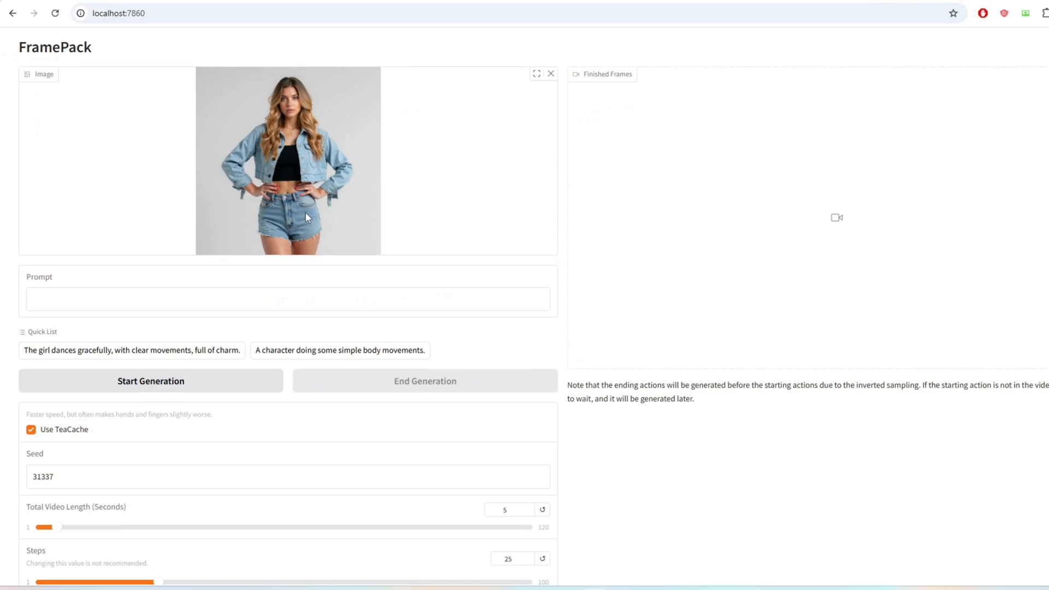
{"action": "left_click", "coordinate": [132, 350]}
{"action": "type", "text": "A character is screa"}
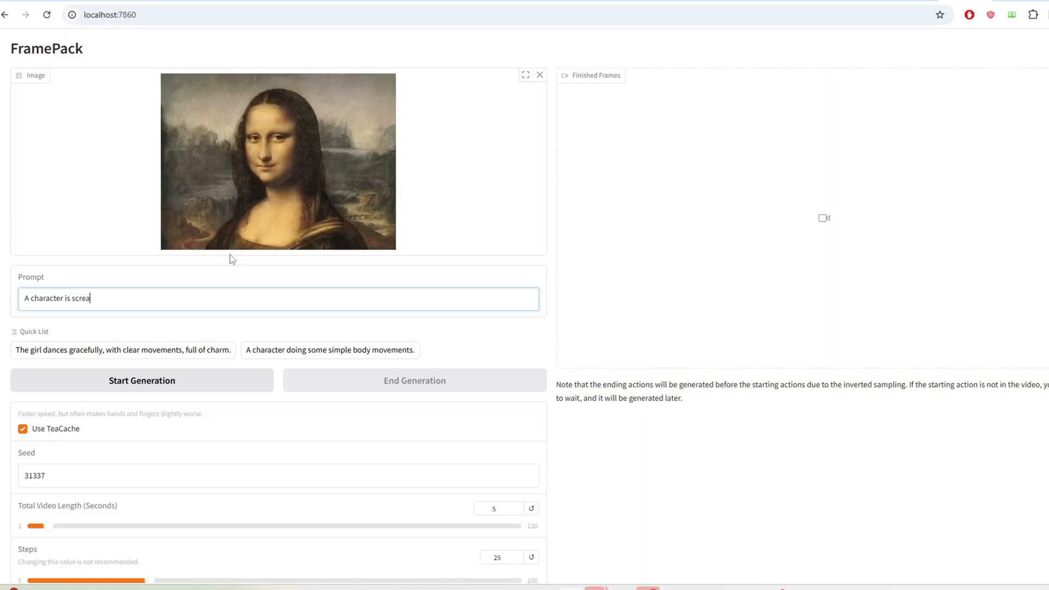
- Finish the Mona Lisa prompt 'A character is screaming at the c…'
{"action": "type", "text": "ming at the c"}
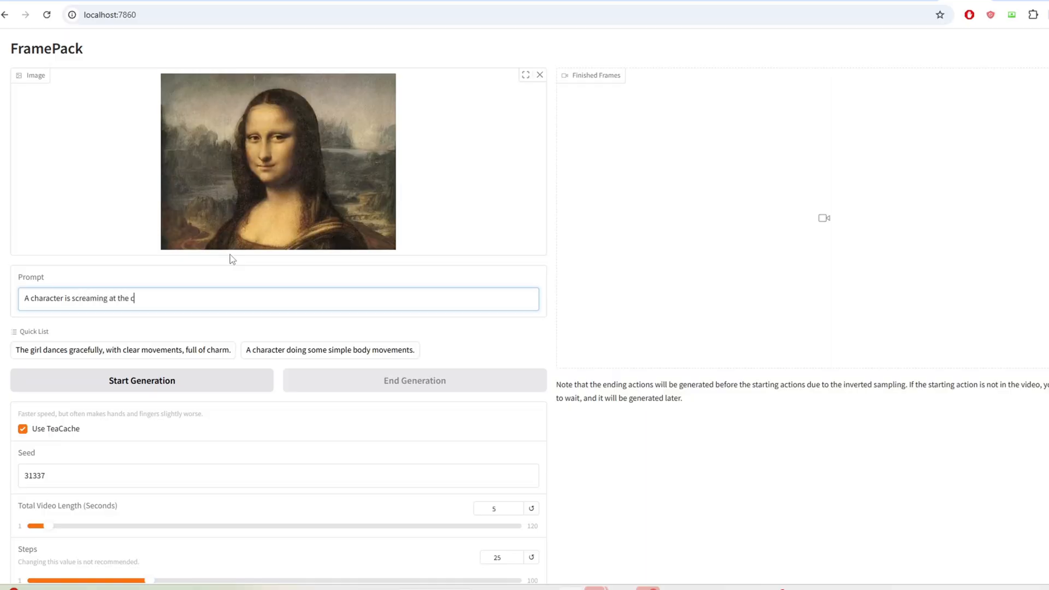
{"action": "left_click", "coordinate": [141, 380]}
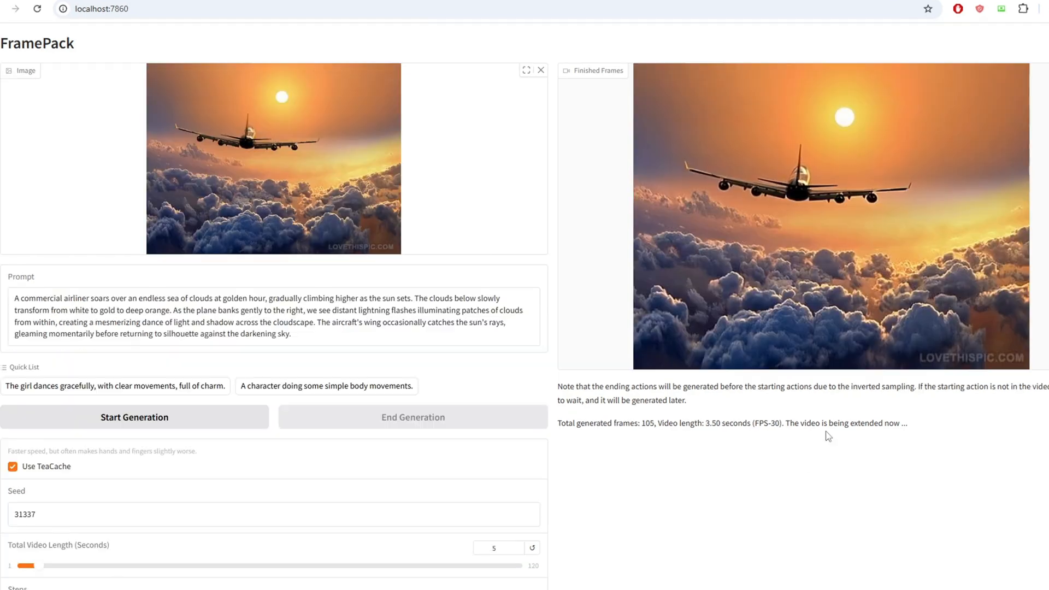
{"action": "mouse_move", "coordinate": [816, 444]}
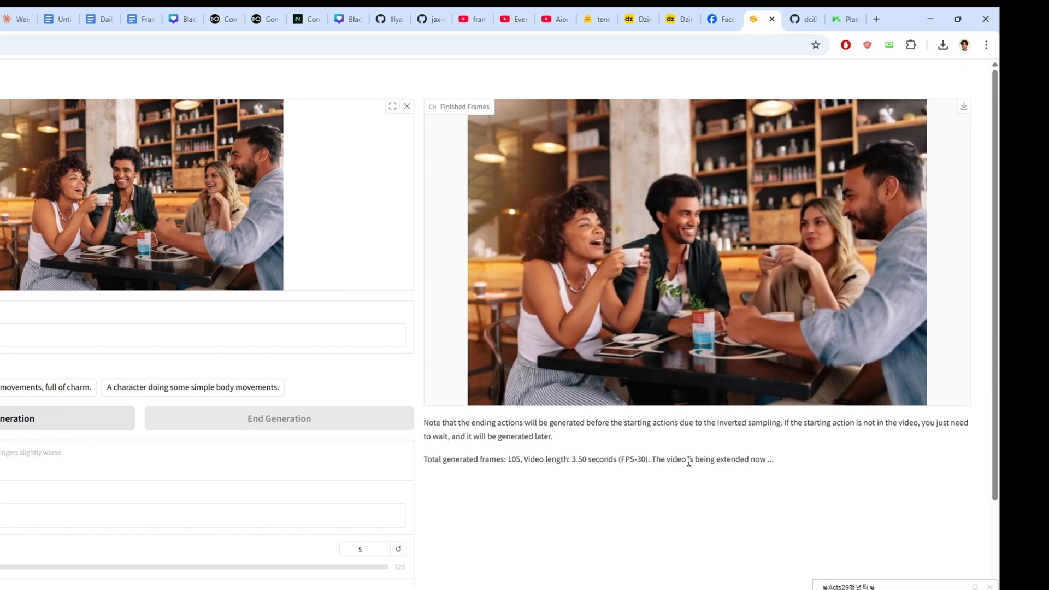
- Show the kijai/ComfyUI-FramePackWrapper README and highlight its 'Mostly working' note
{"action": "left_click", "coordinate": [803, 19]}
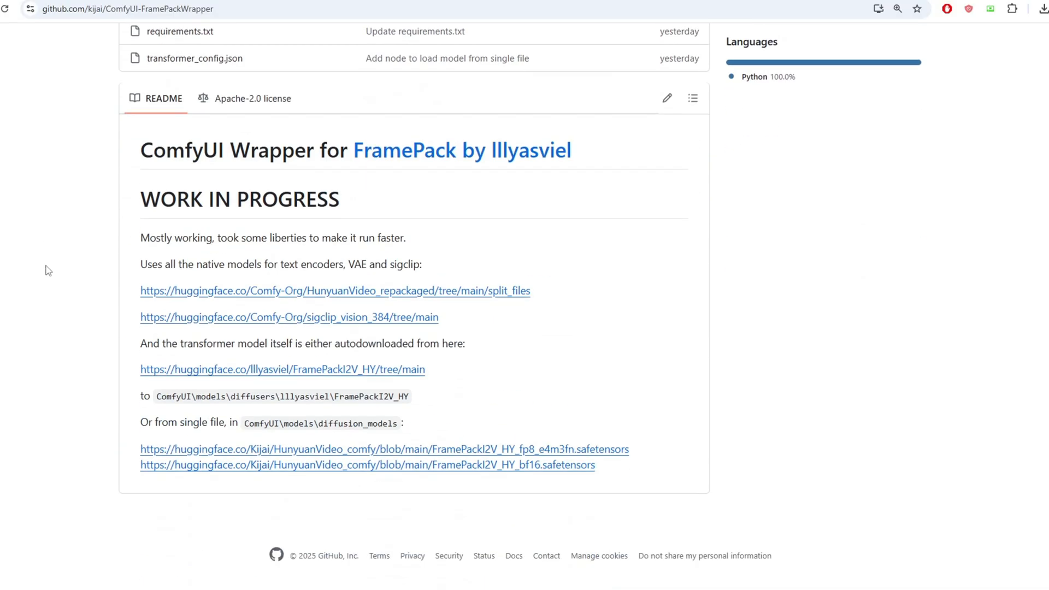
{"action": "triple_click", "coordinate": [268, 238]}
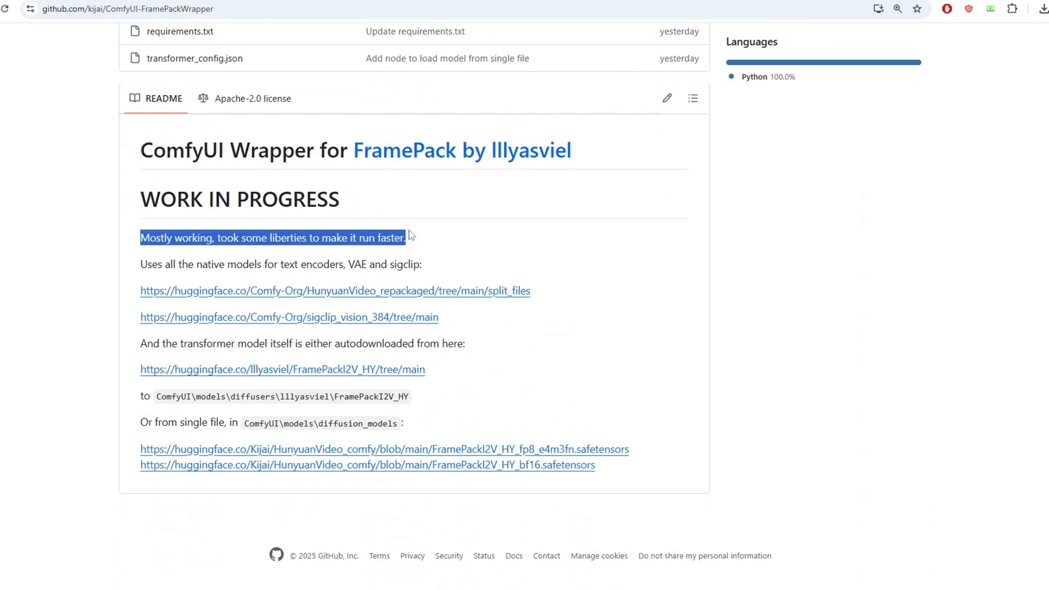
{"action": "mouse_move", "coordinate": [464, 275]}
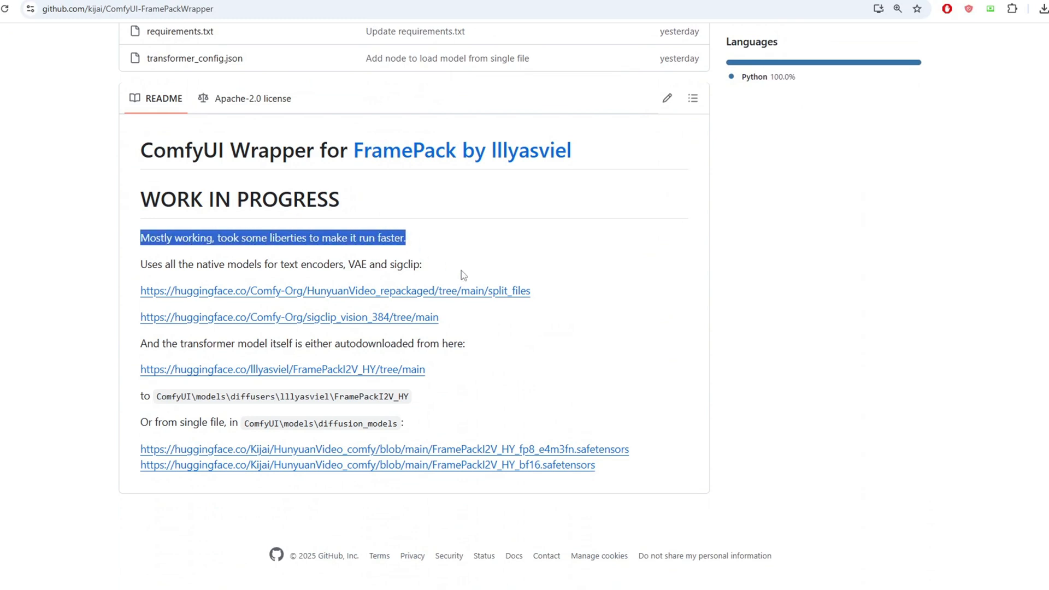